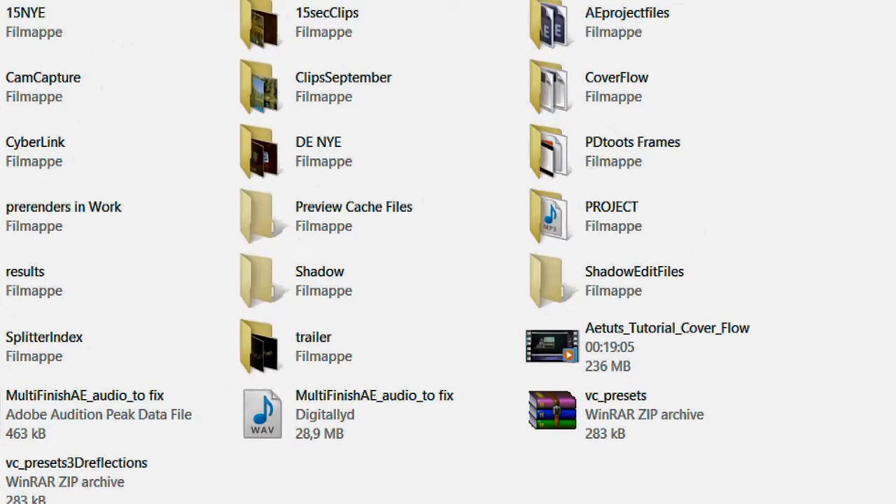
Open the PROJECT folder, browse the Backs background clips, then return to PROJECT
click(630, 151)
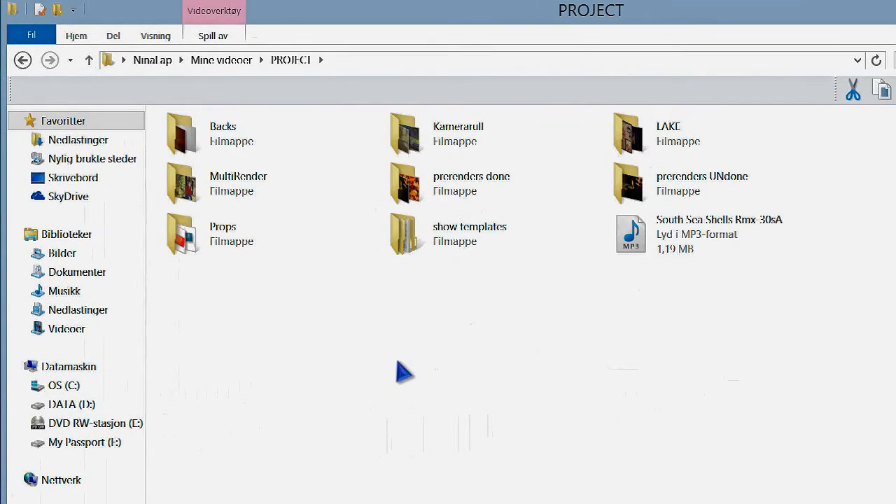
mouse_move(405, 390)
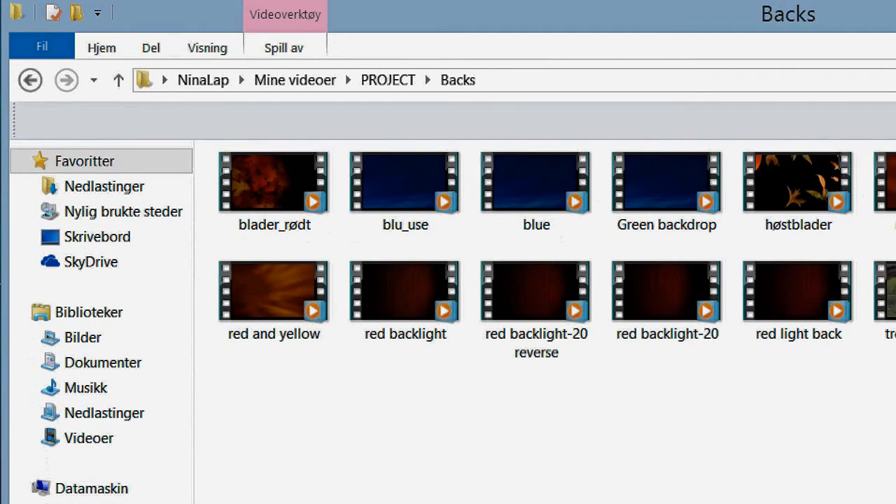
click(30, 80)
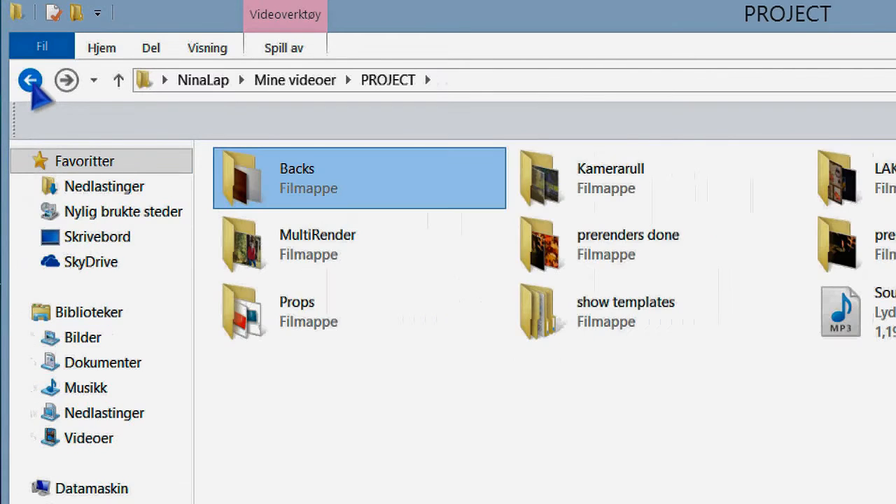
mouse_move(616, 189)
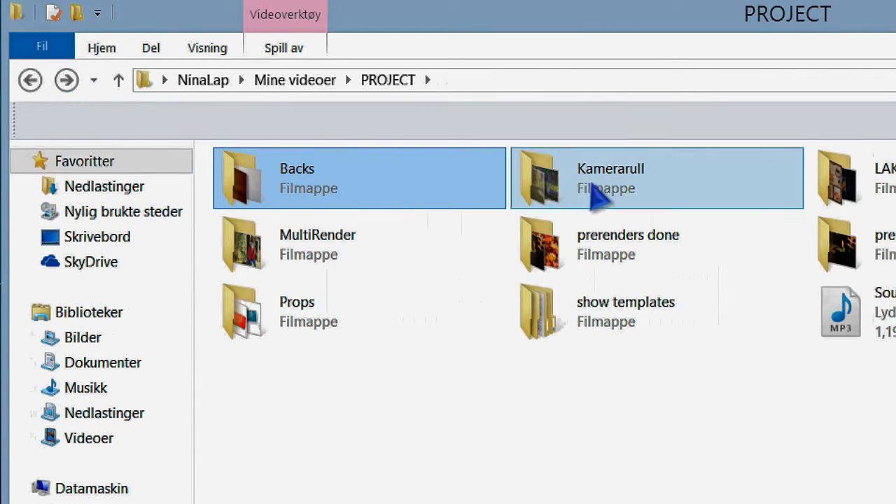
Browse the LAKE and MultiRender folders, then open the prerenders done folder
double_click(609, 175)
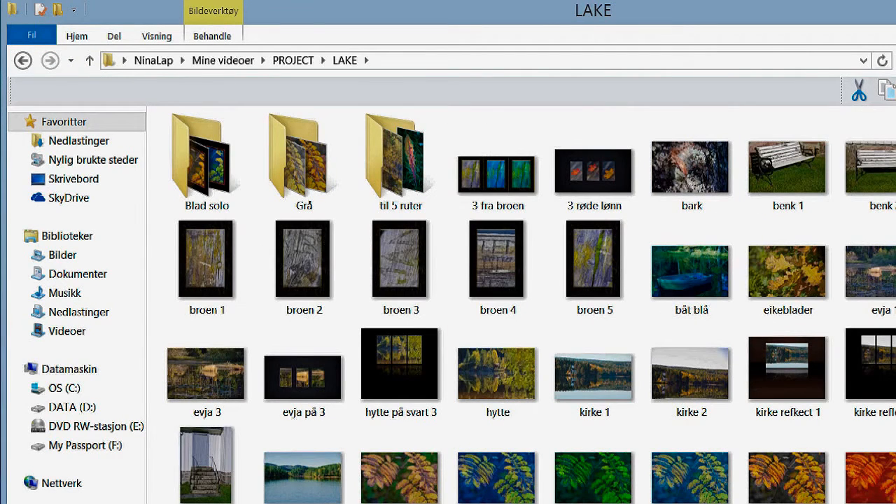
mouse_move(319, 458)
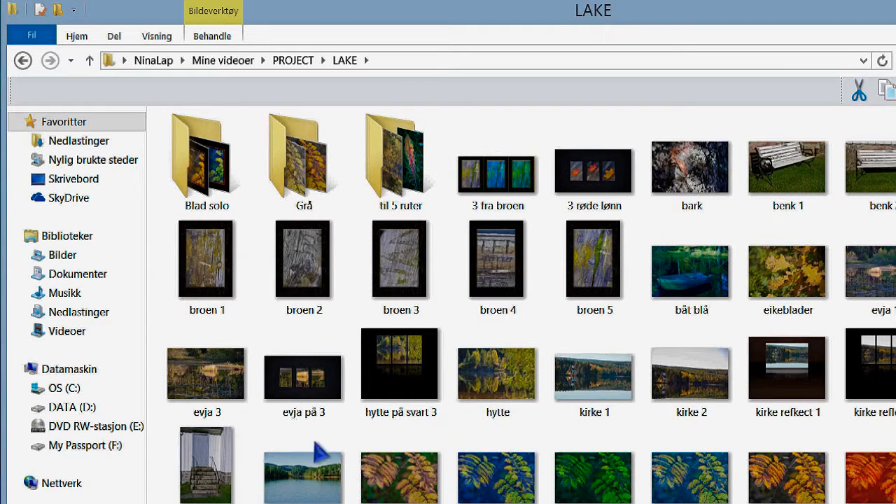
click(23, 60)
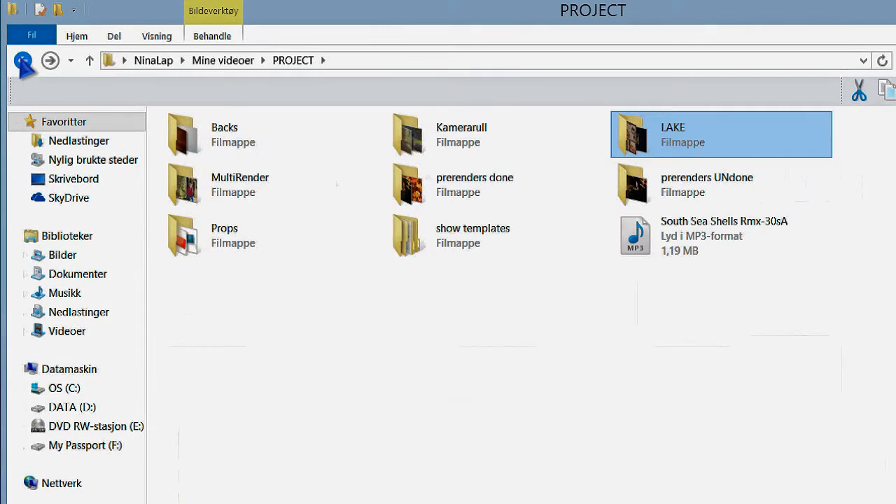
click(239, 184)
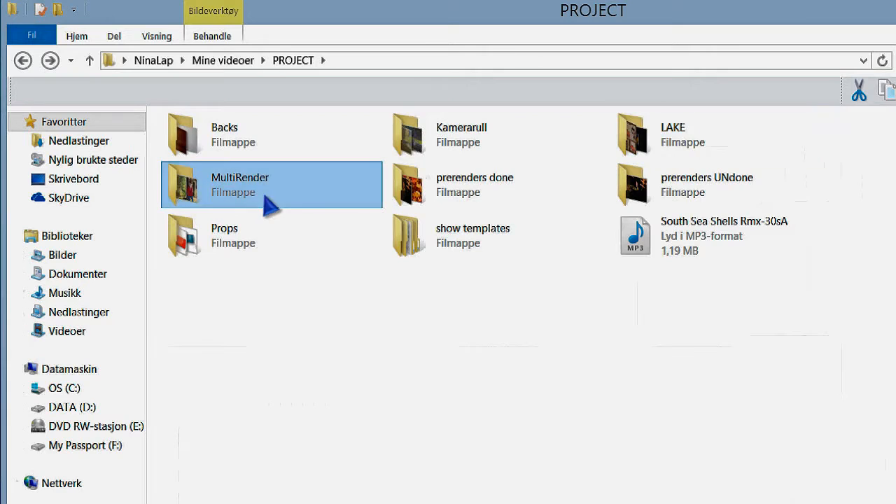
double_click(239, 177)
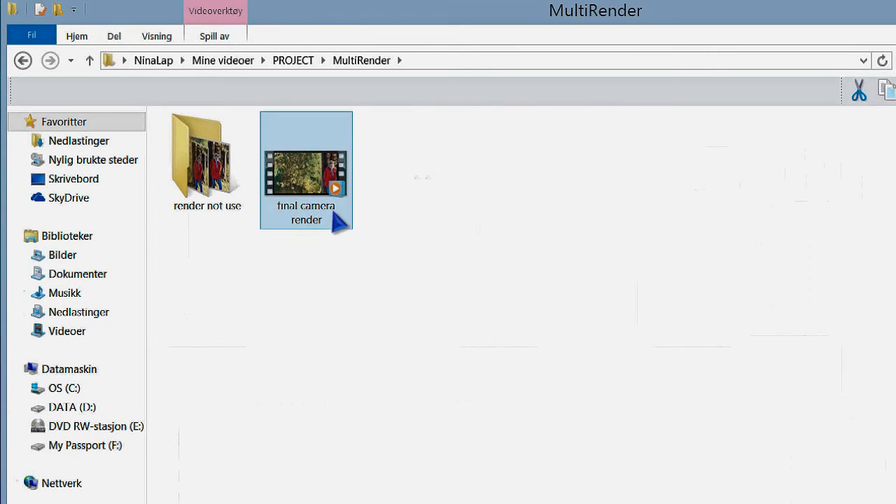
mouse_move(294, 202)
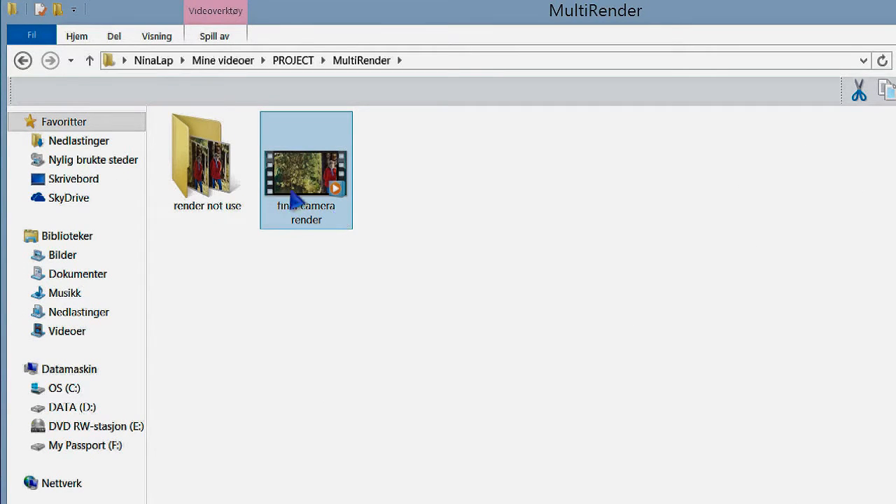
click(22, 60)
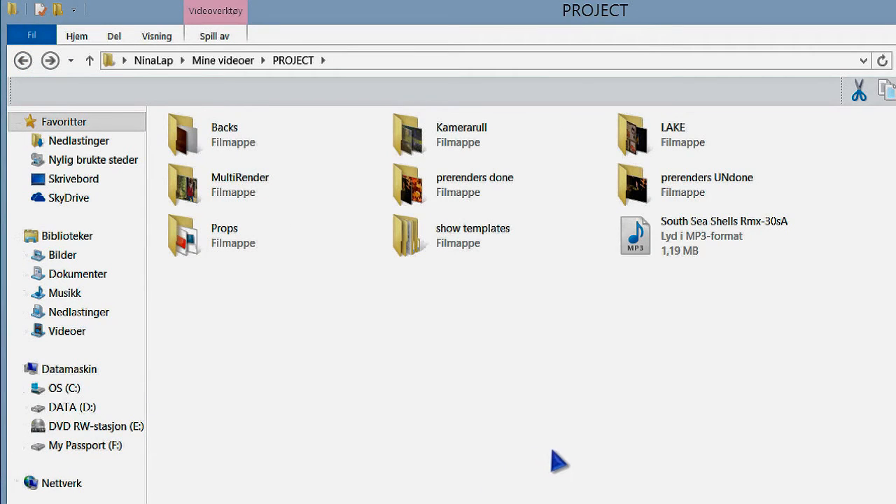
click(475, 184)
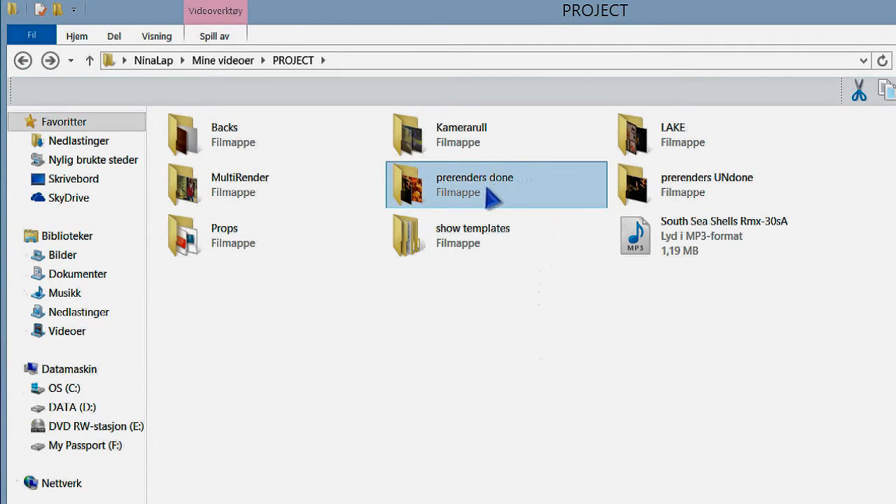
double_click(496, 184)
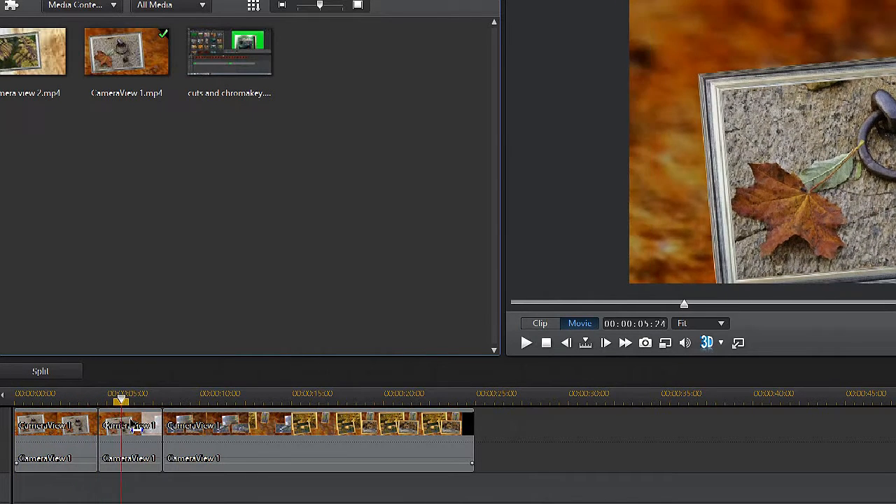
Remove the short middle CameraView 1 piece with Remove and Move Clips on the Same Track
click(143, 425)
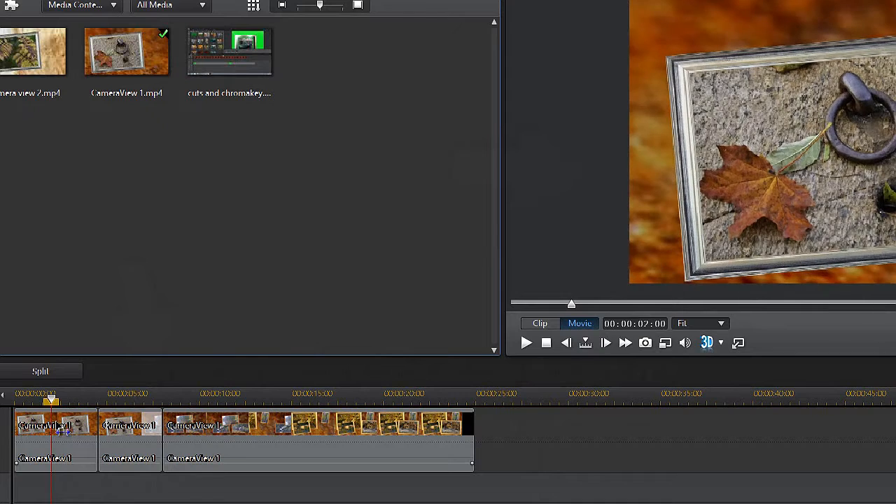
click(56, 437)
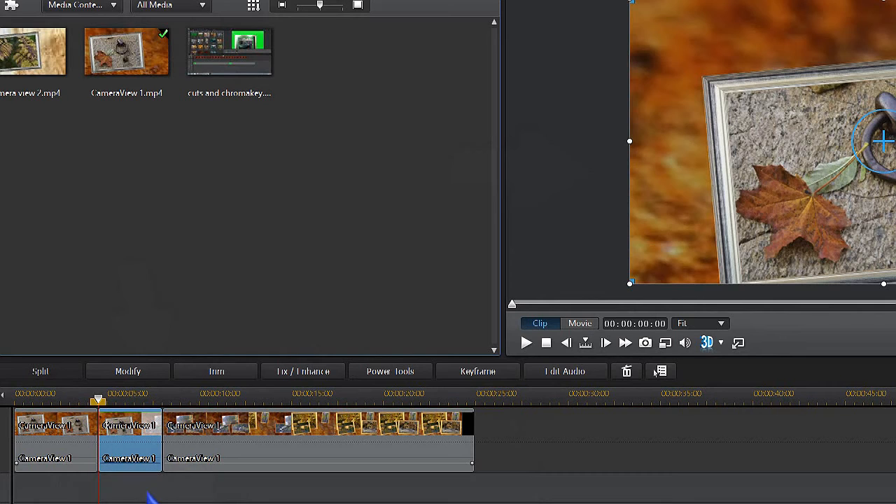
right_click(126, 438)
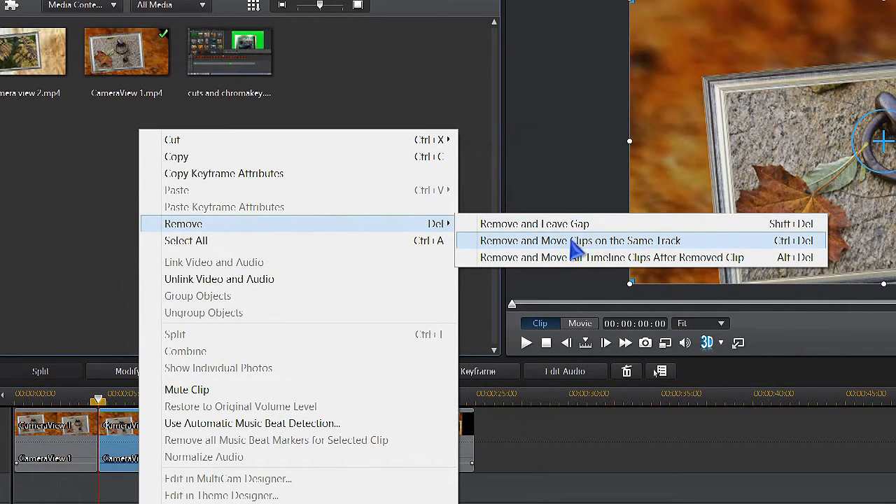
click(579, 240)
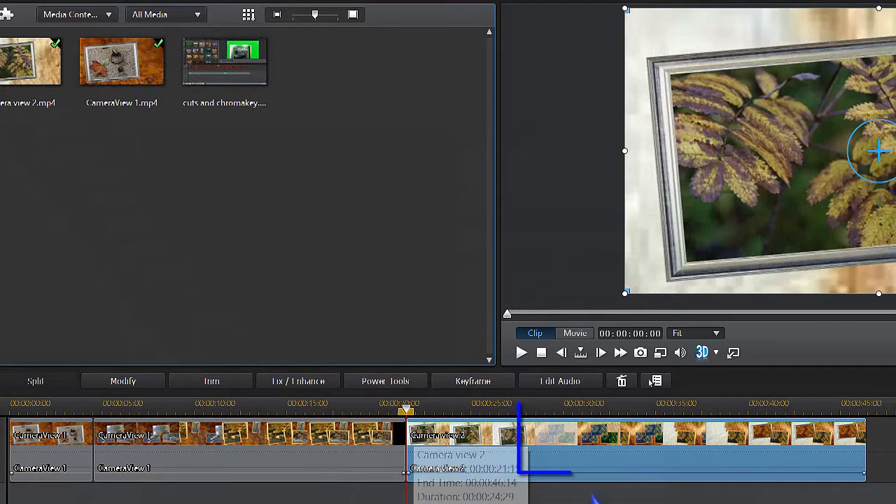
Scrub Camera view 2 to find the faded stretch and open options for the middle piece
click(553, 438)
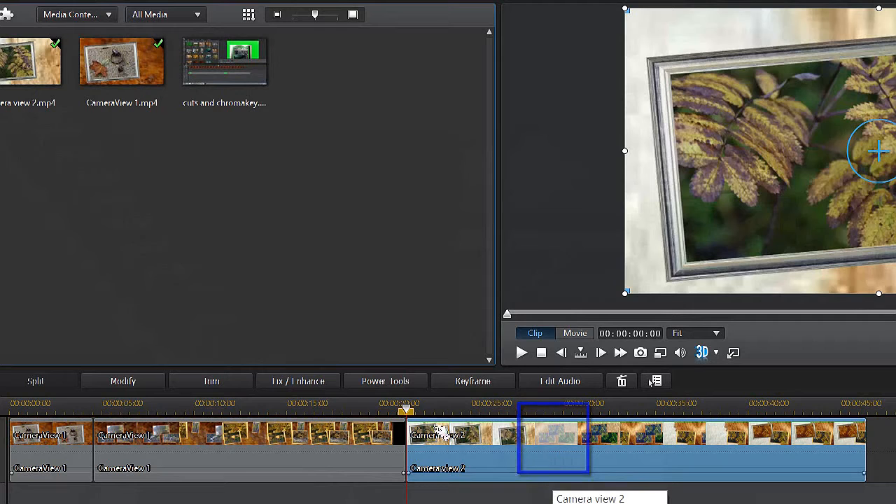
click(575, 333)
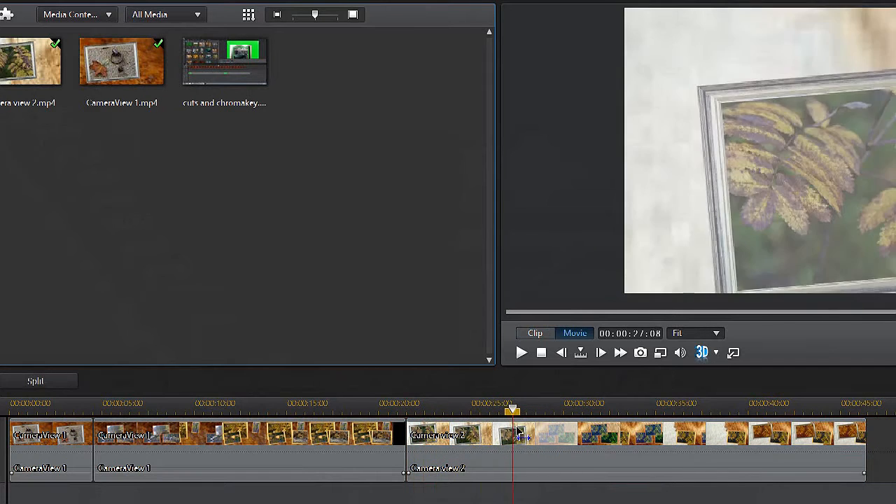
drag(513, 411, 551, 411)
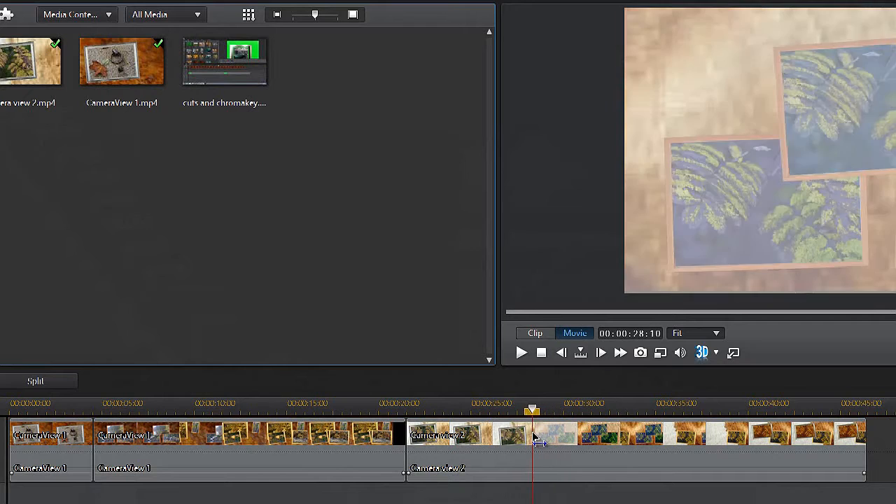
drag(532, 410, 508, 409)
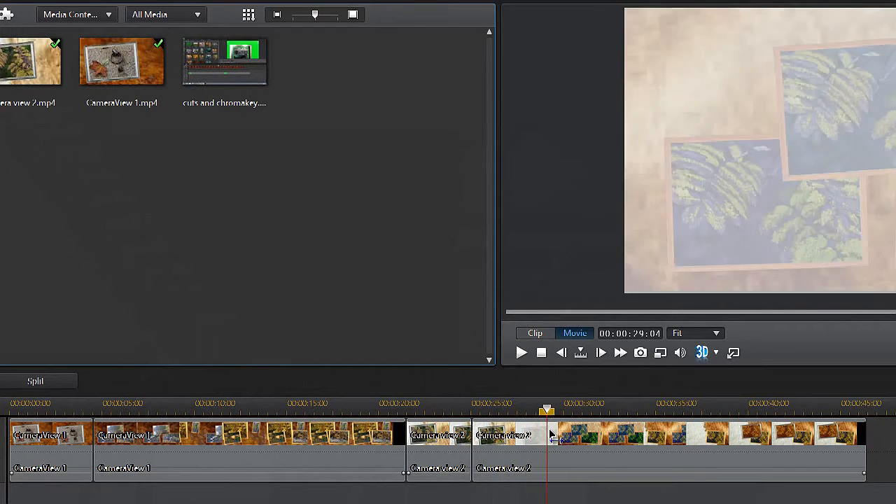
drag(547, 408, 564, 408)
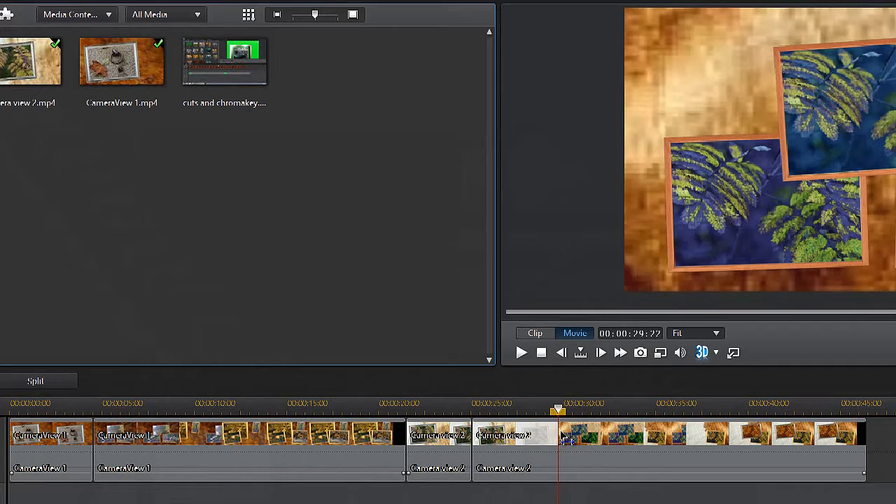
click(514, 434)
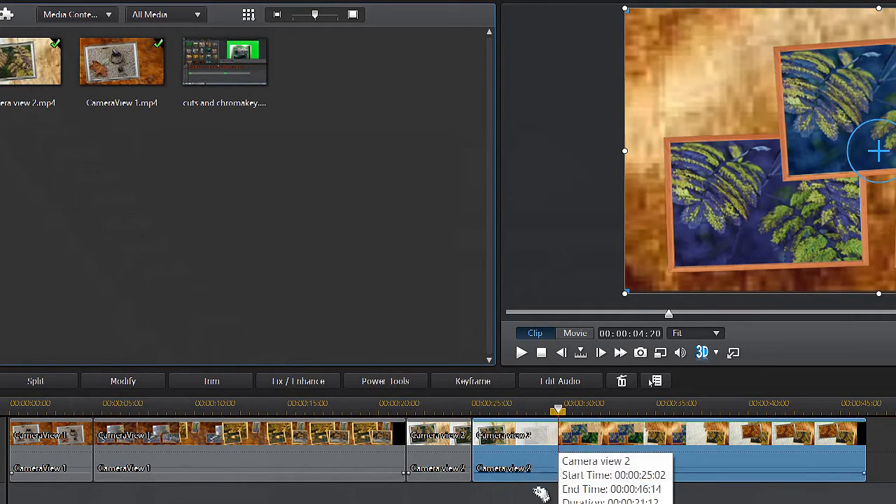
mouse_move(35, 381)
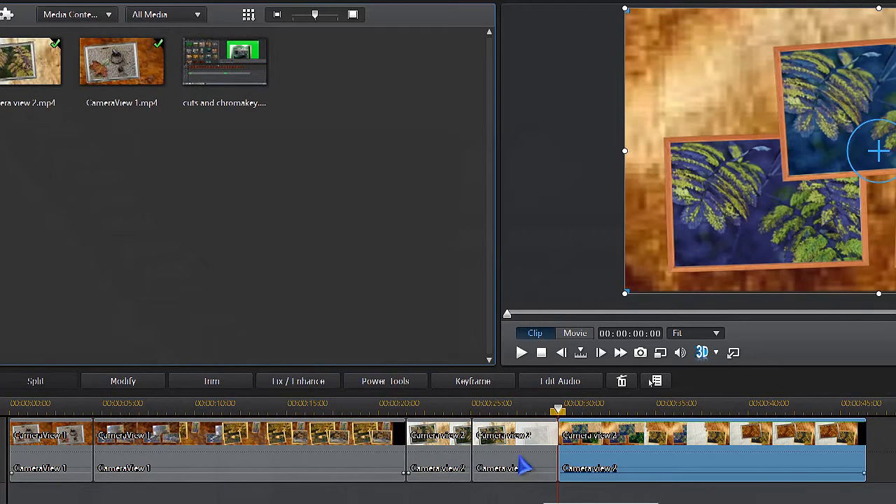
right_click(514, 448)
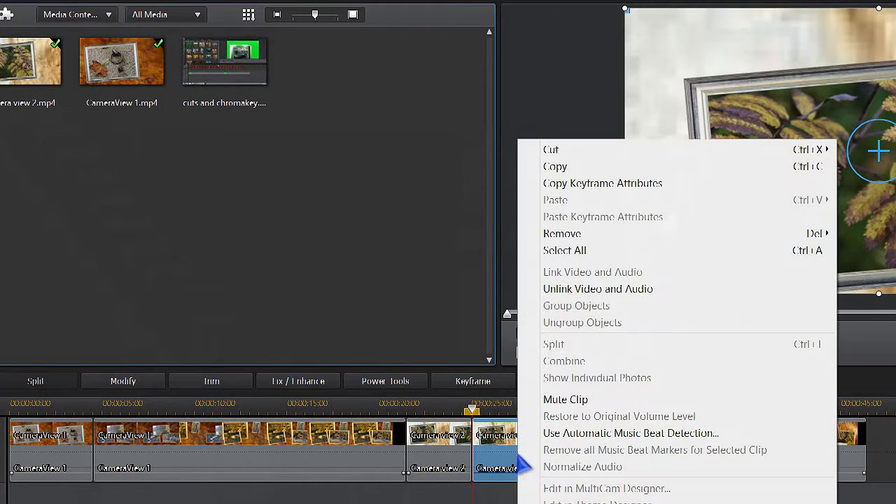
mouse_move(595, 233)
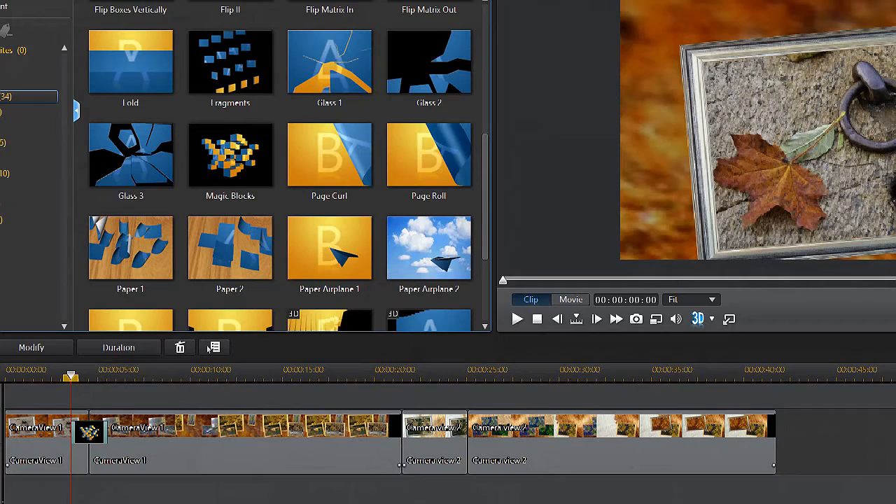
mouse_move(90, 434)
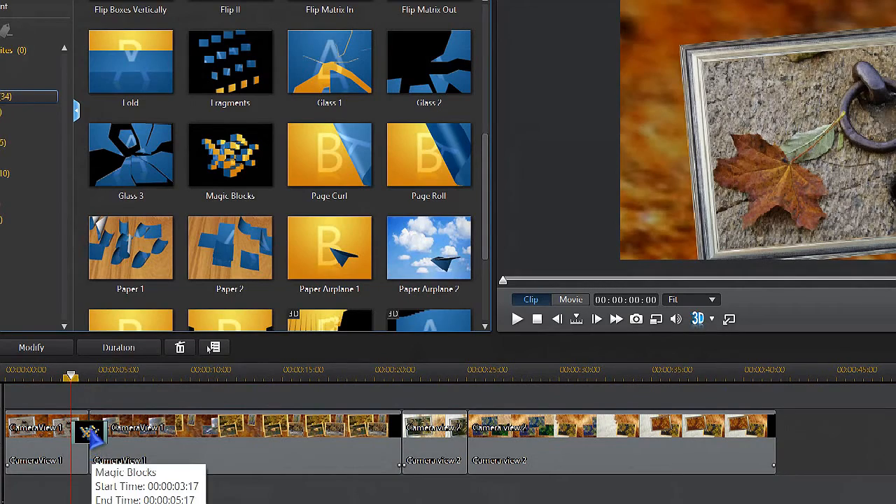
Set the Magic Blocks transition between the CameraView 1 pieces to under two seconds
click(119, 347)
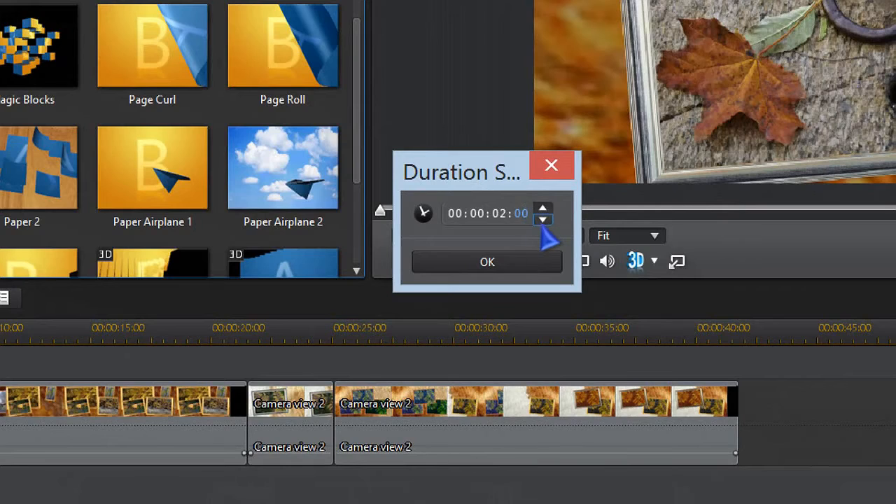
click(543, 222)
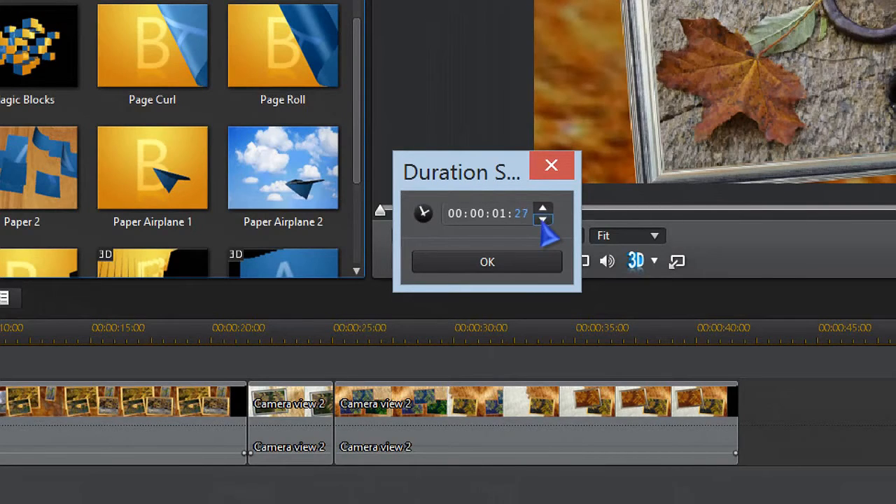
click(543, 221)
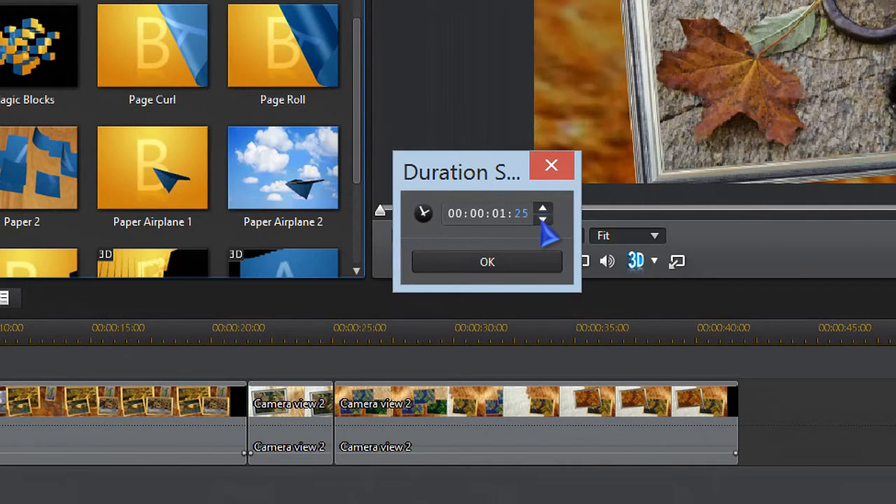
click(542, 221)
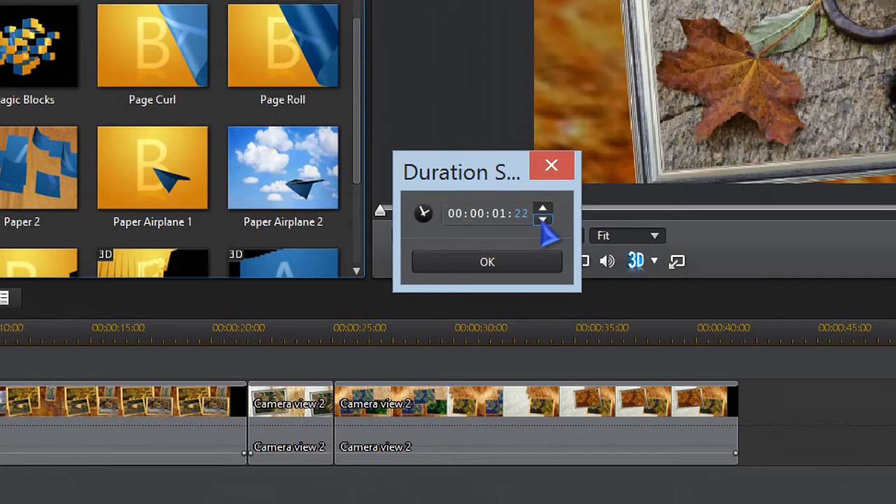
click(542, 220)
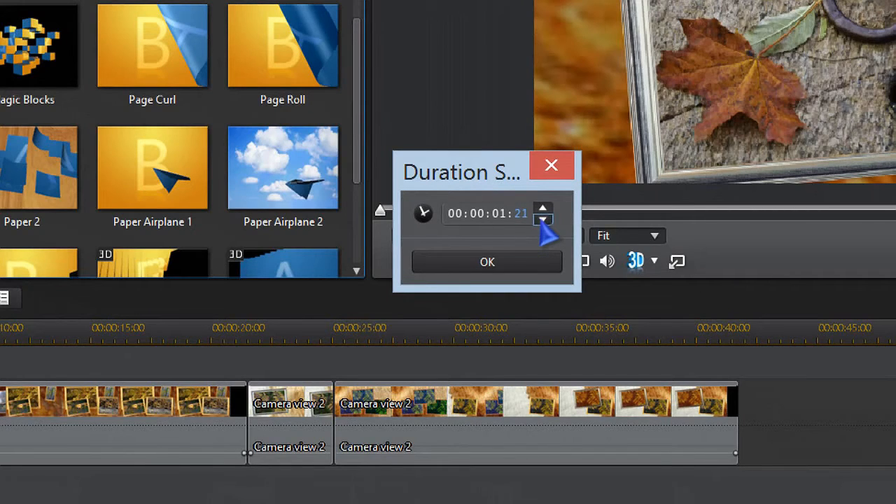
click(487, 261)
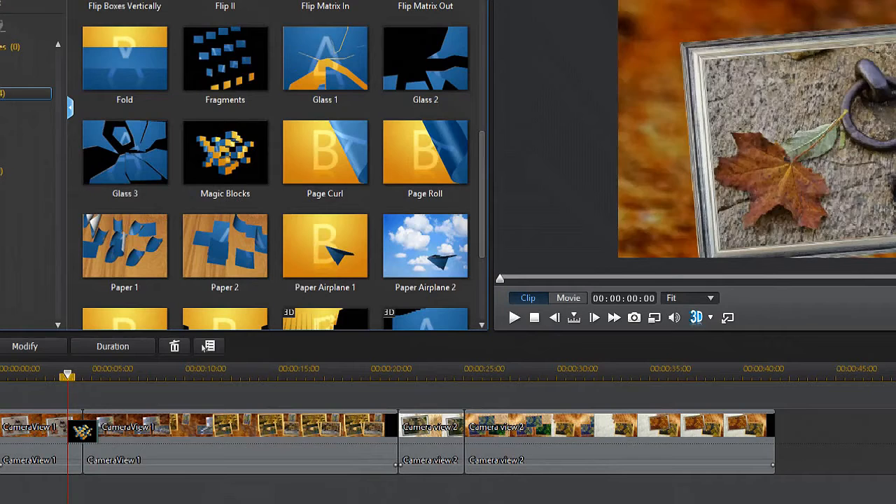
click(514, 317)
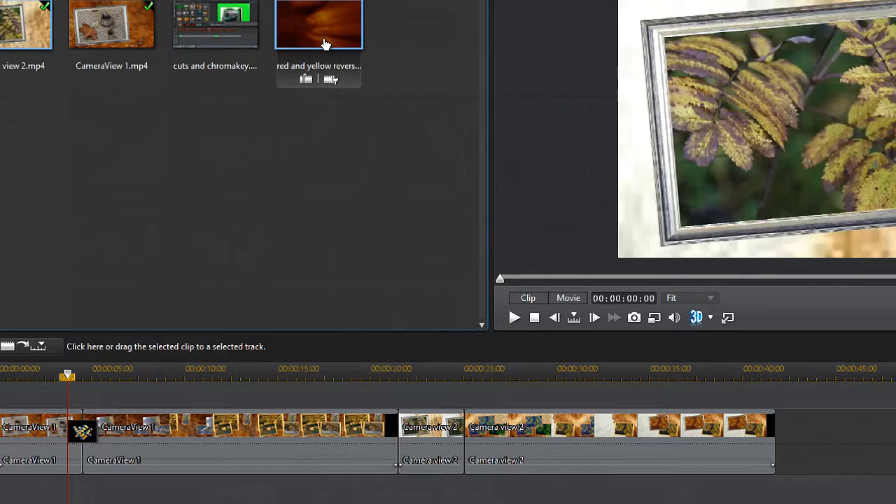
mouse_move(298, 189)
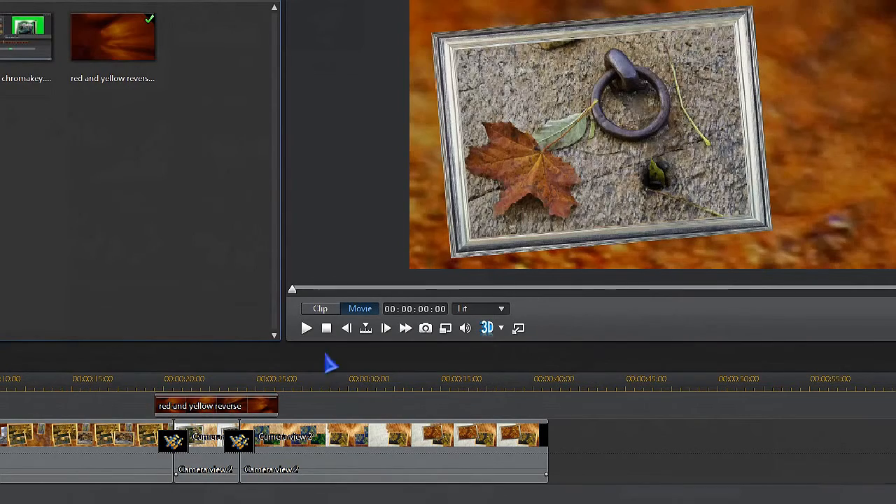
Play the movie to preview the red and yellow reverse background behind the clips
click(307, 328)
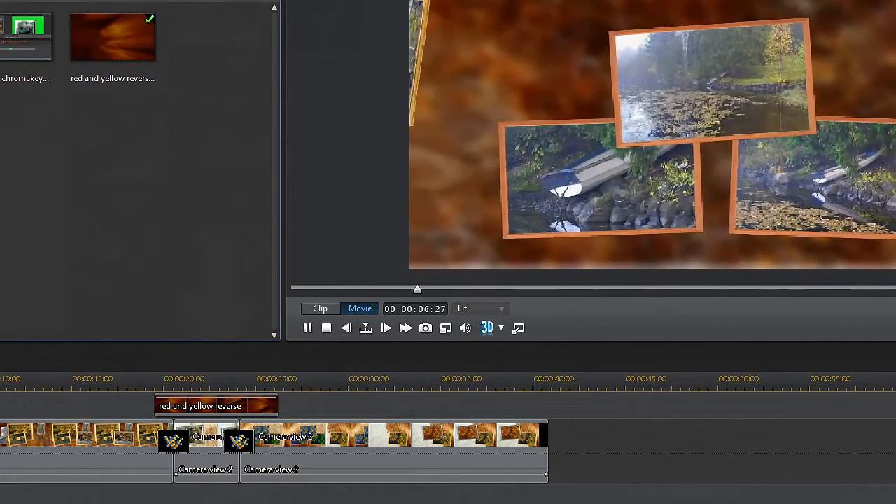
click(386, 328)
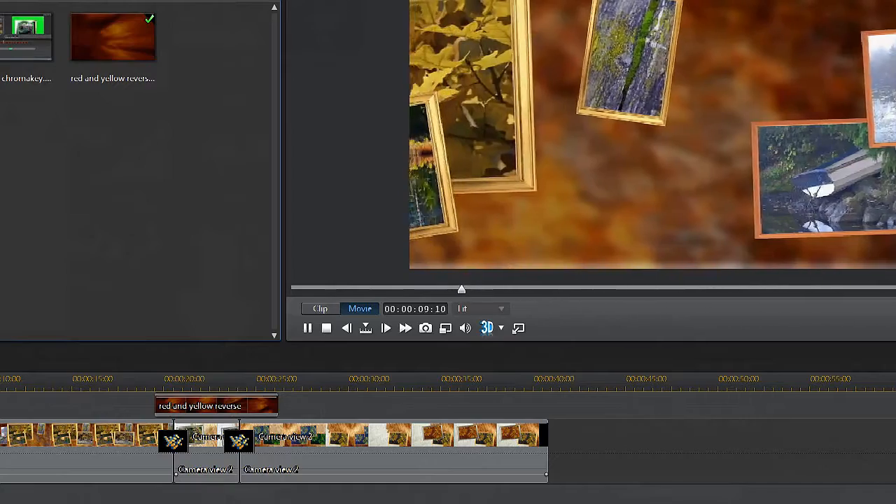